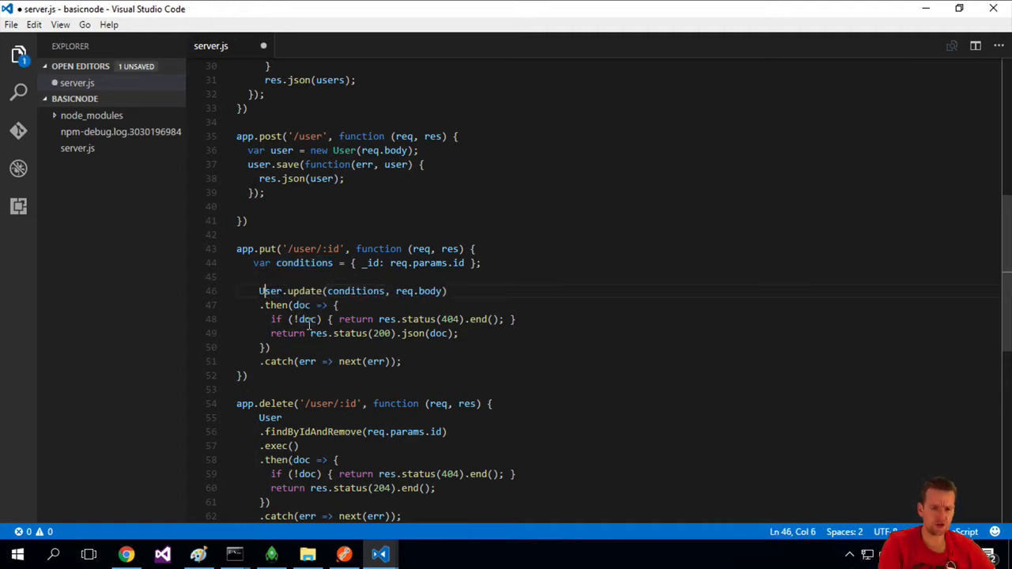
Step: Save server.js after reviewing its User.update call, id condition and not-found check
double_click(304, 291)
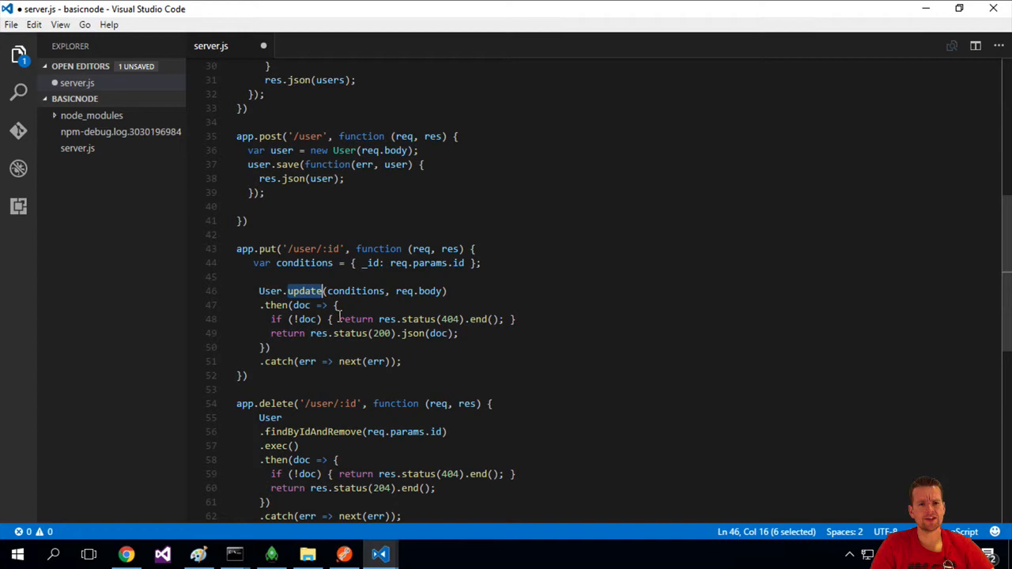
key("ctrl+s")
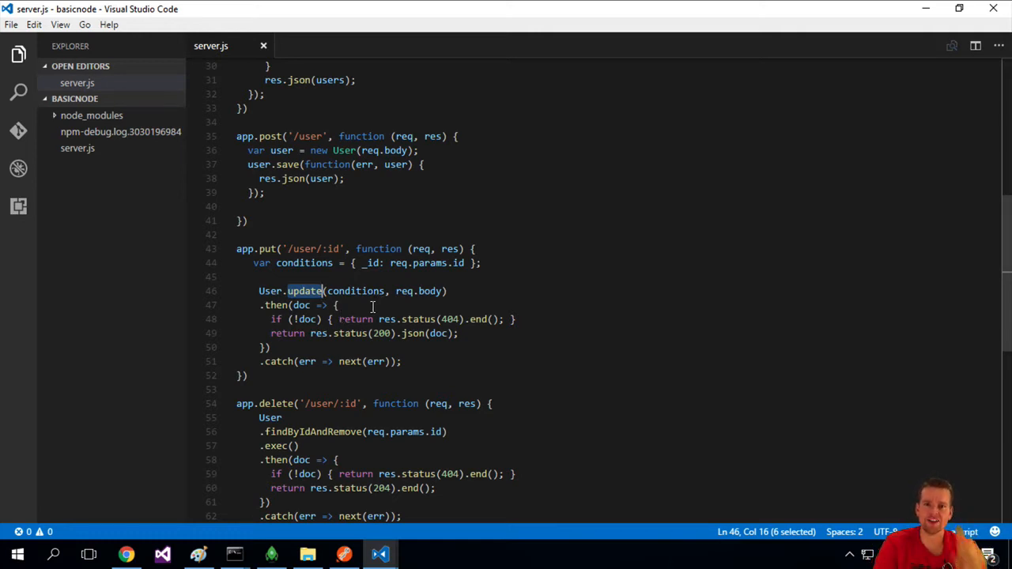
double_click(304, 263)
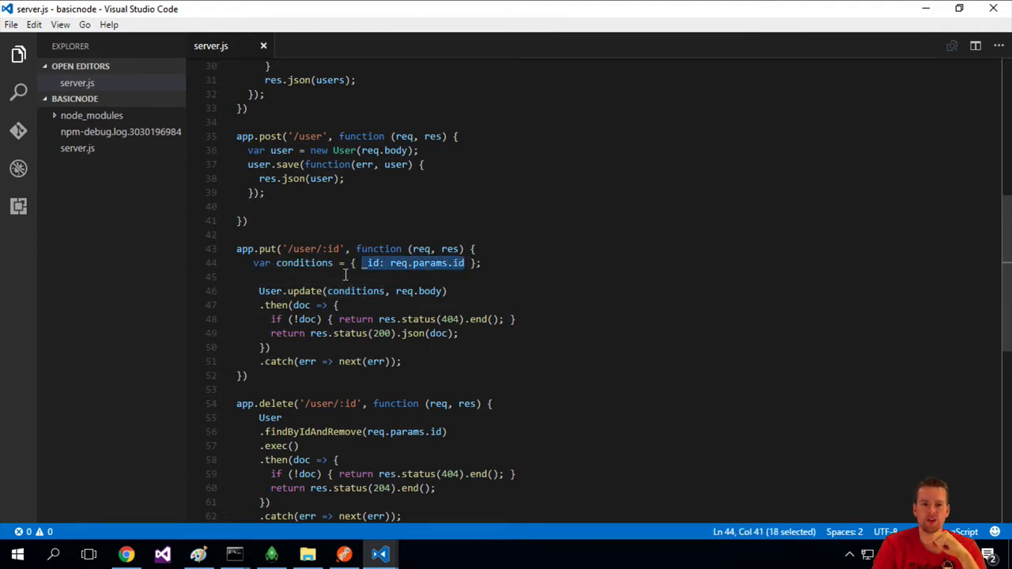
mouse_move(427, 262)
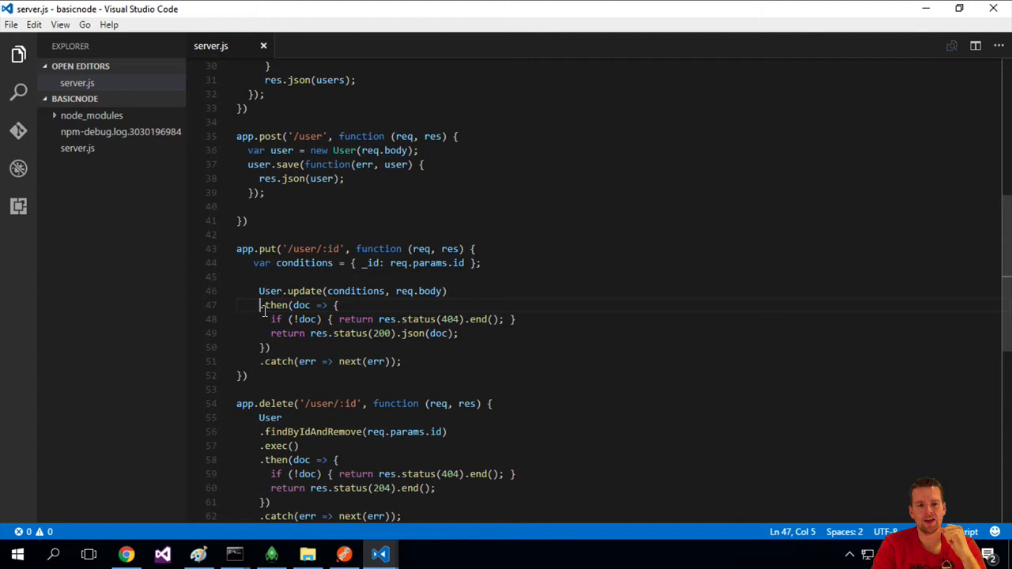
left_click(303, 319)
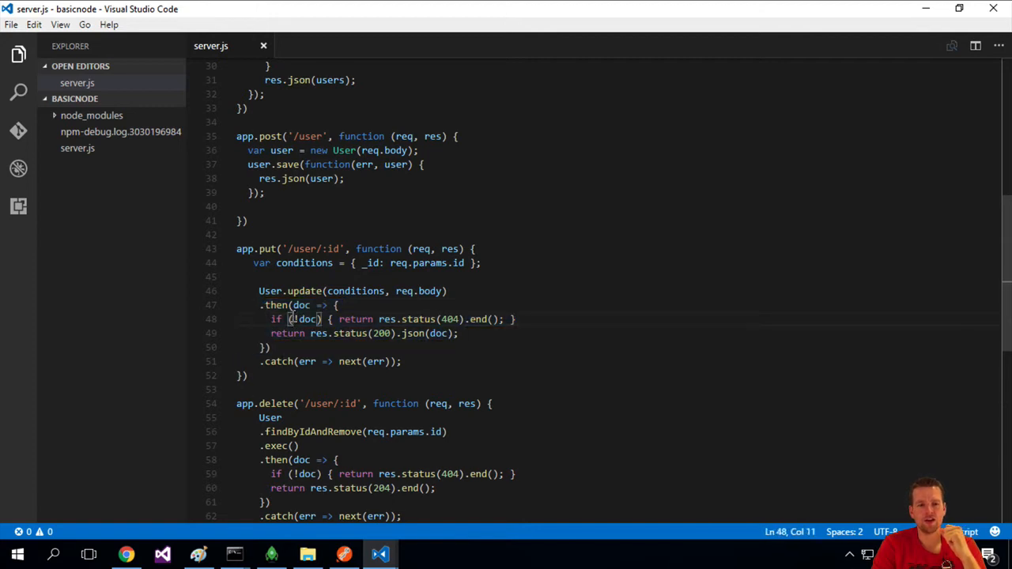
double_click(304, 318)
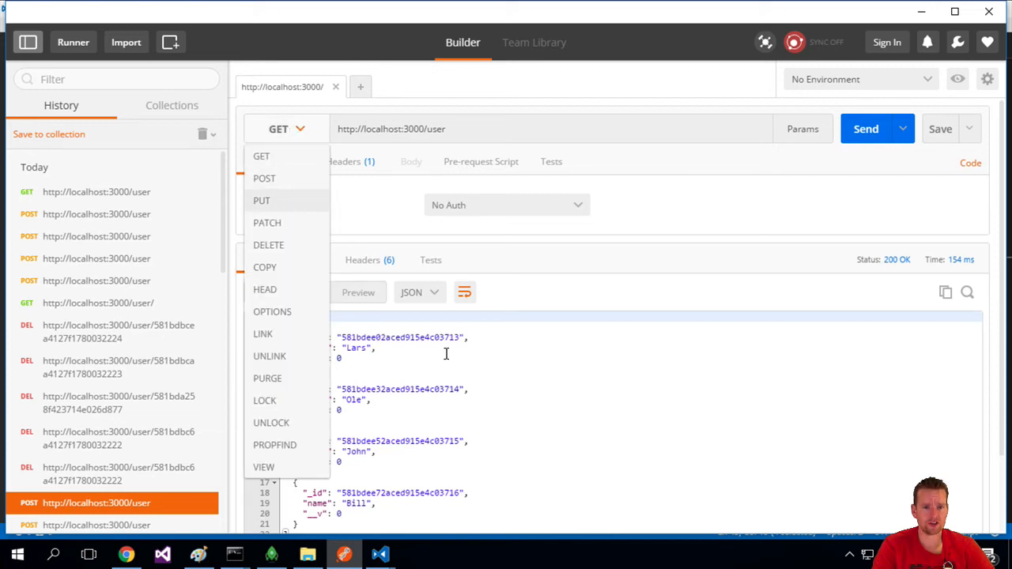
Step: Send a PUT to the user's id with body {"name":"Lars Bilde"}
left_click(261, 200)
type("\"name\":\"Lars Bilde\"")
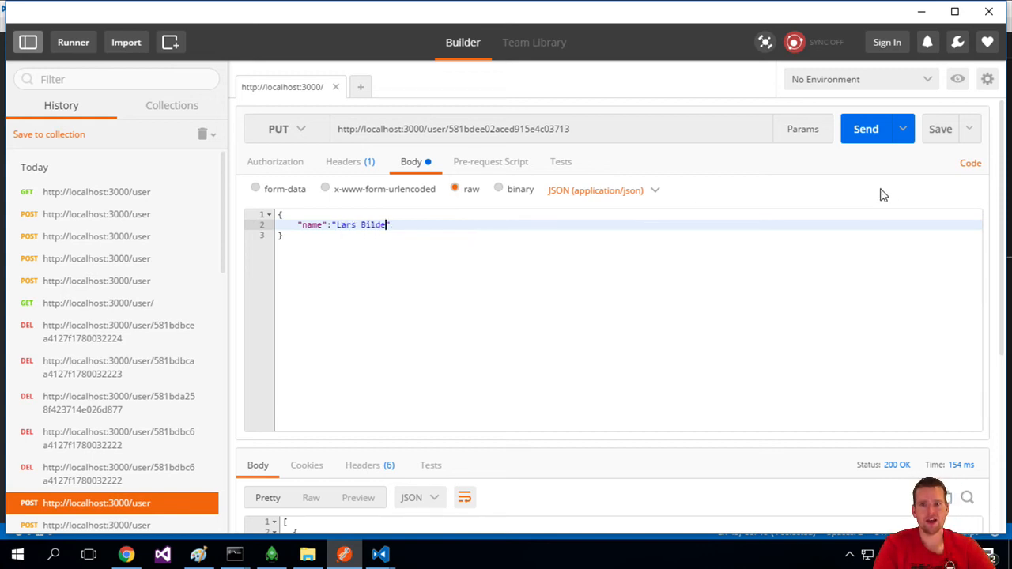
left_click(865, 129)
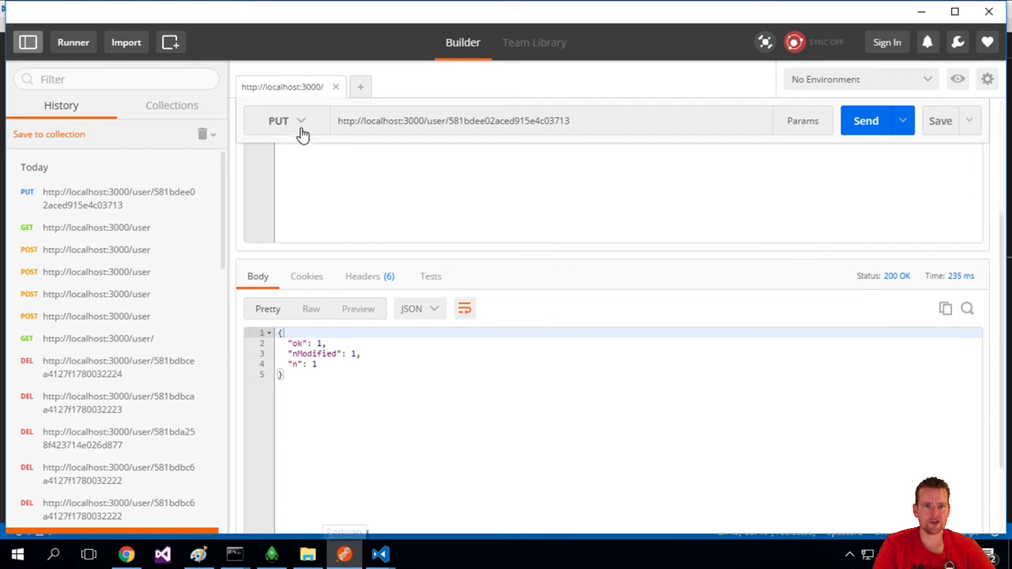
Step: Switch to GET without the user id to list all users, then return to VS Code
left_click(278, 120)
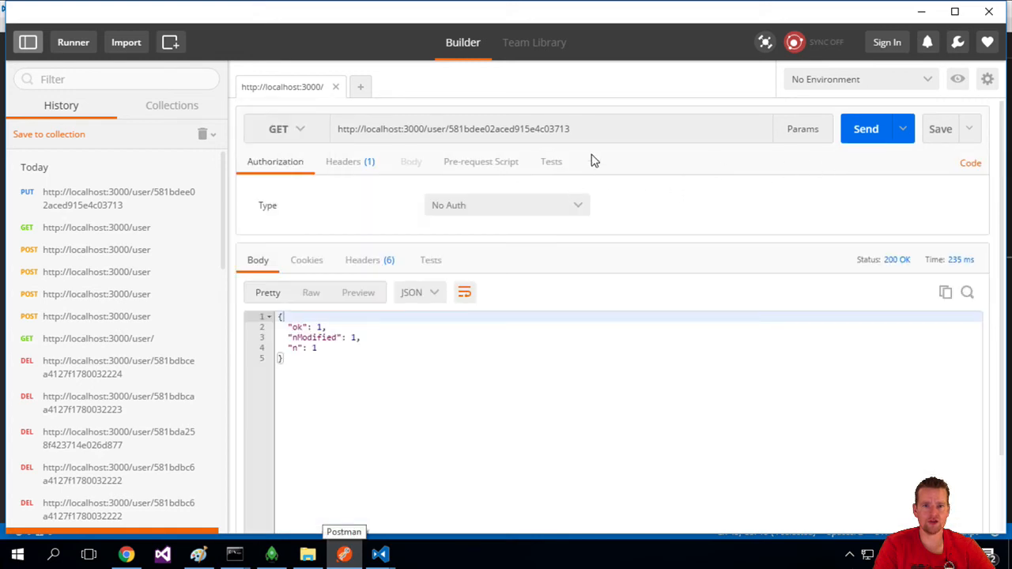
left_click(570, 129)
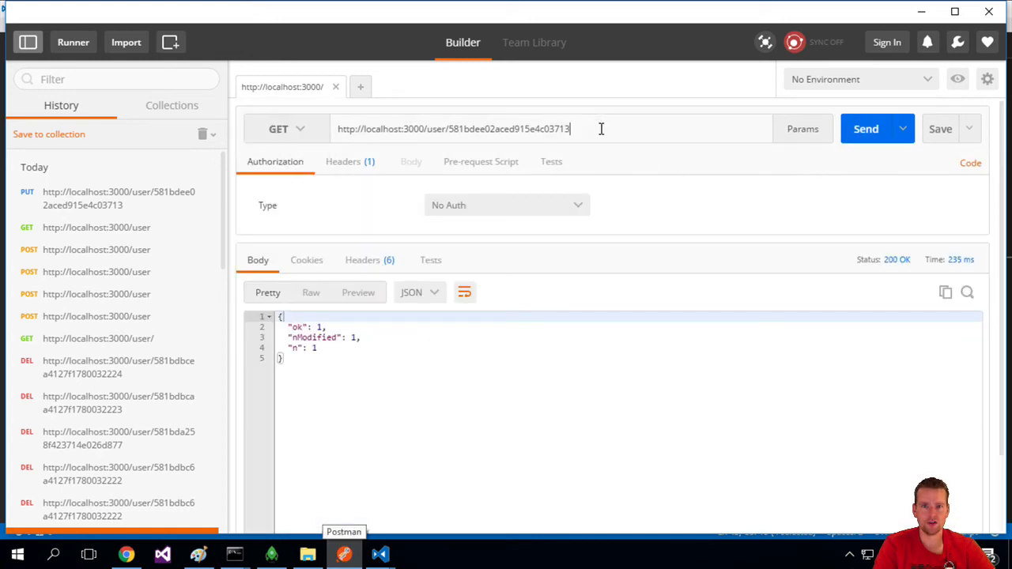
double_click(506, 128)
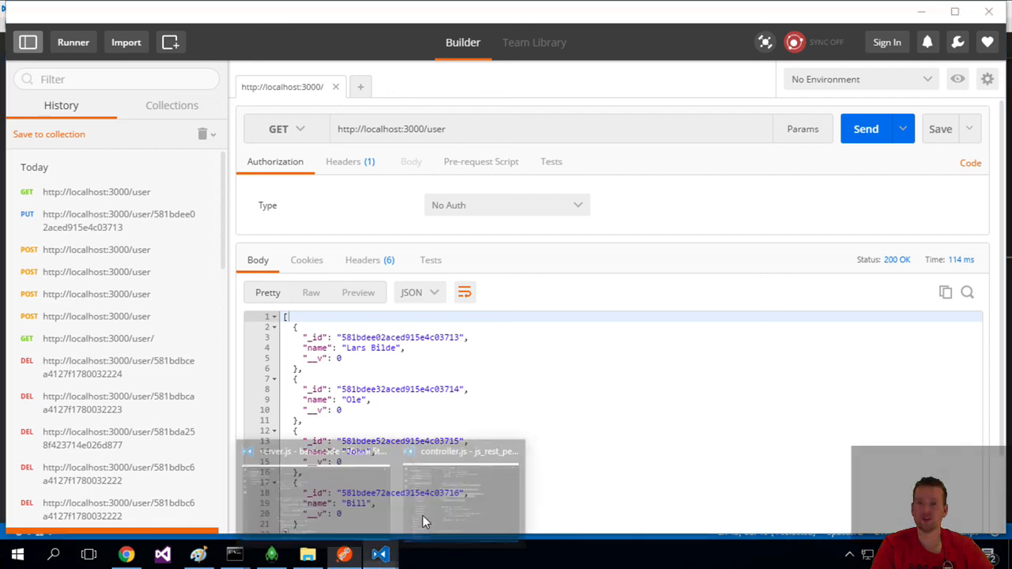
left_click(380, 554)
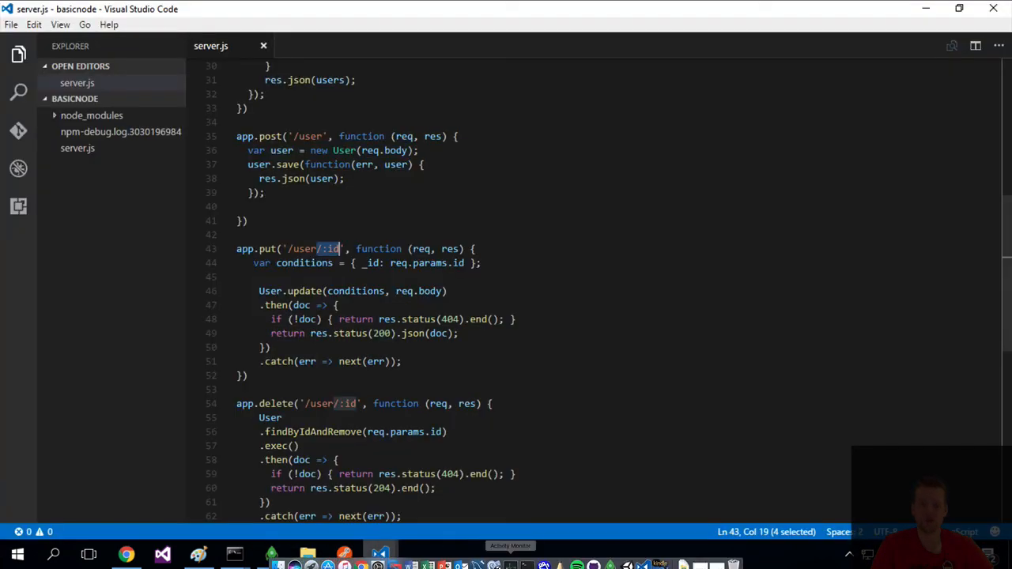